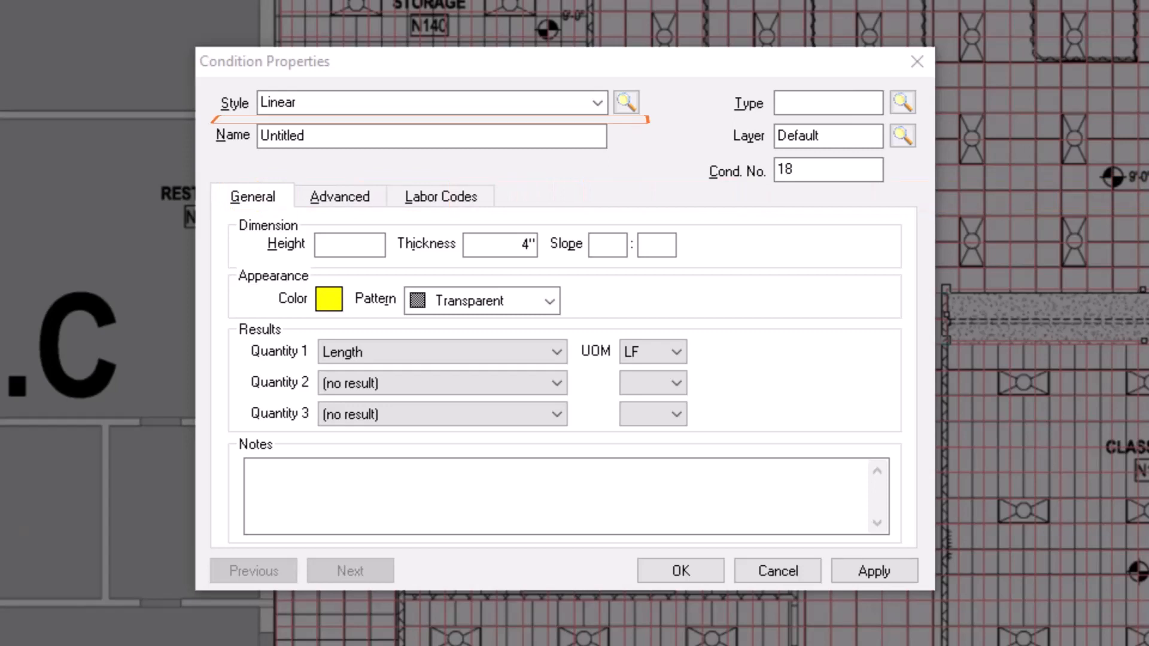
- Set the new condition's style to Attachment and name it '2x4 Light Fixture'
left_click(430, 103)
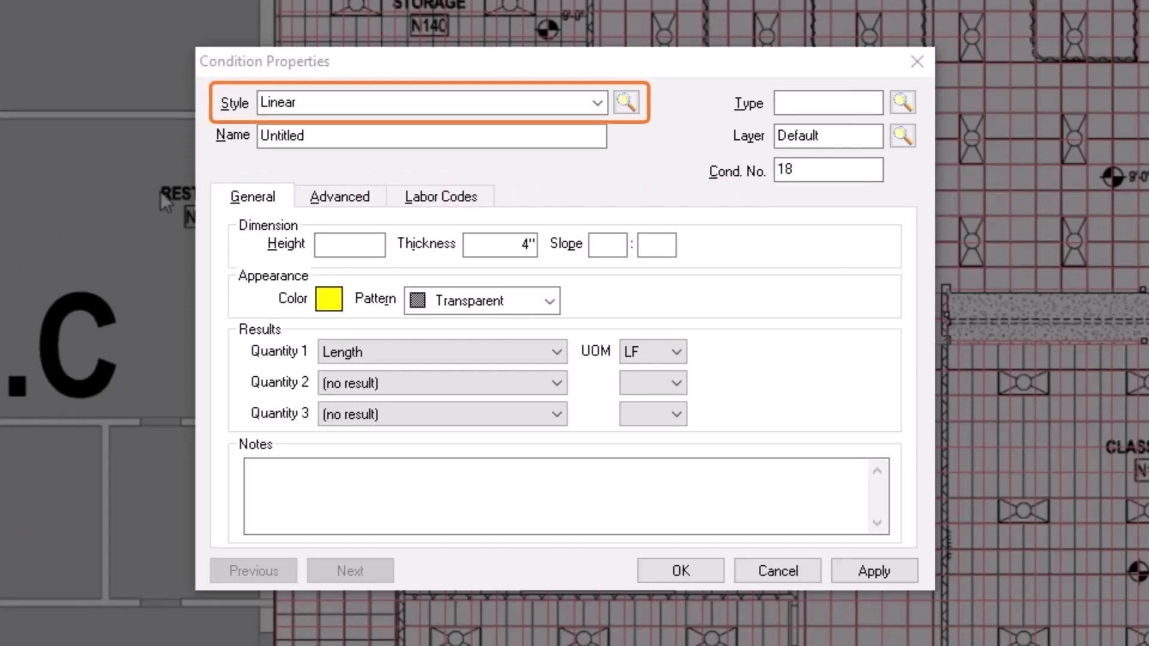
left_click(597, 103)
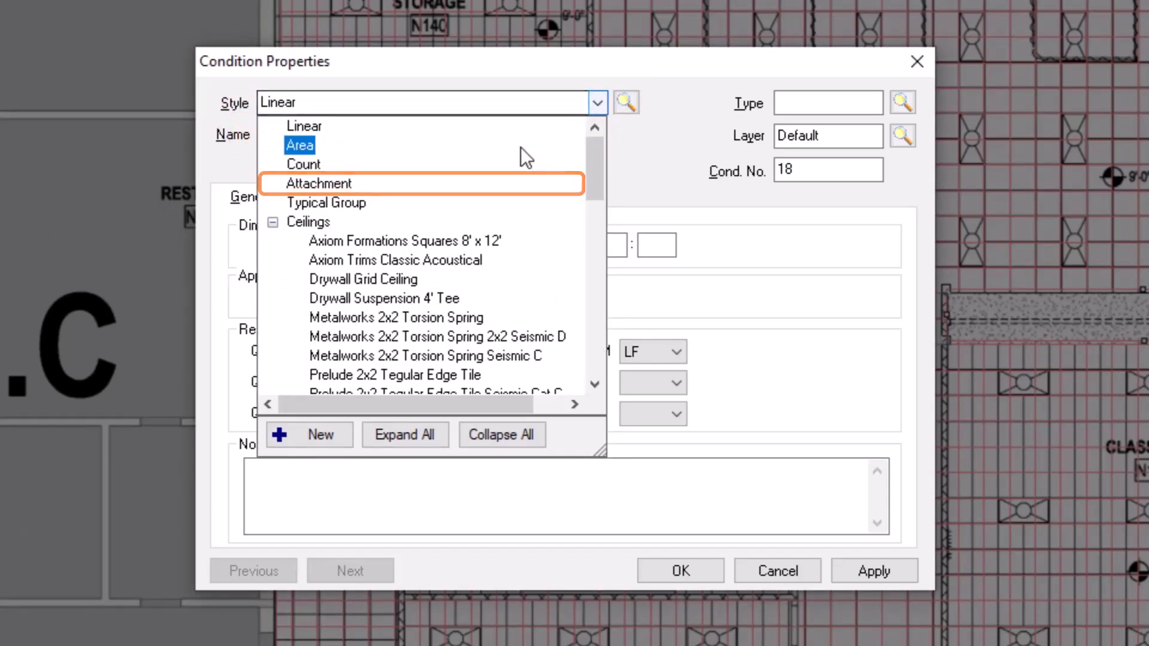
left_click(318, 183)
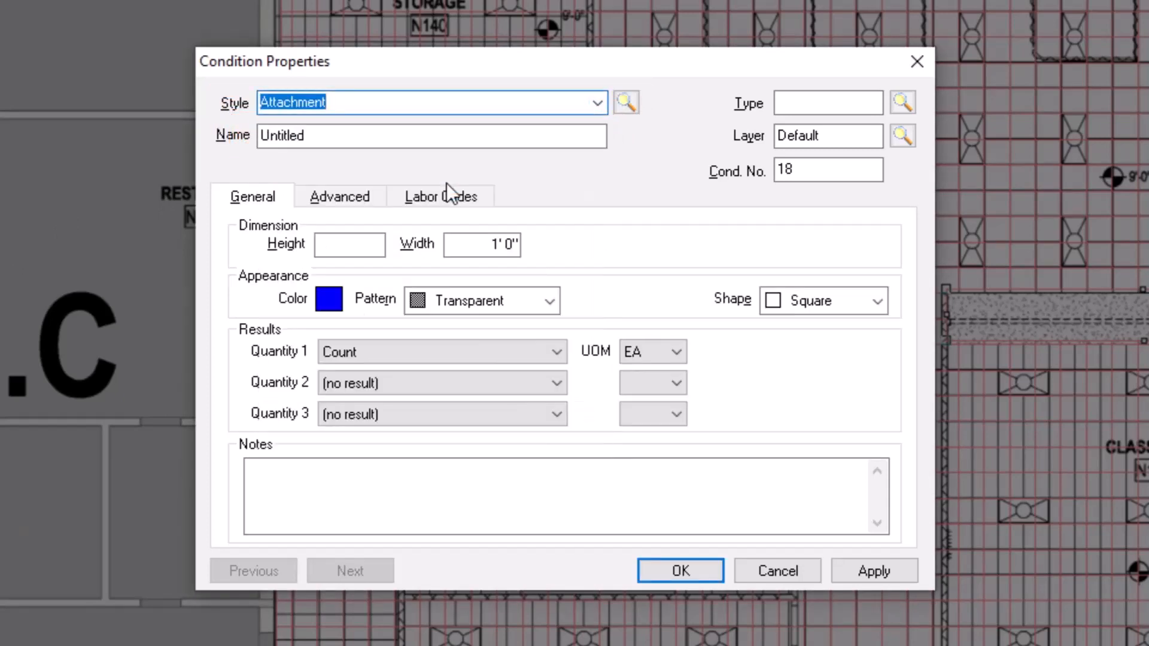
mouse_move(523, 189)
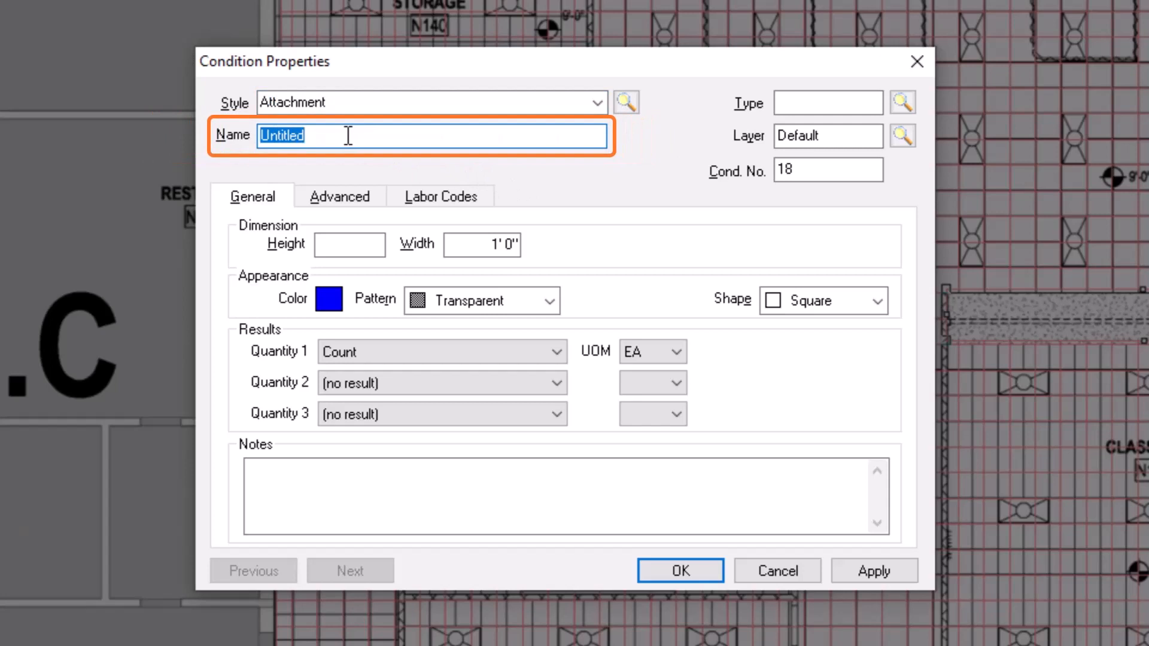
type("2x4")
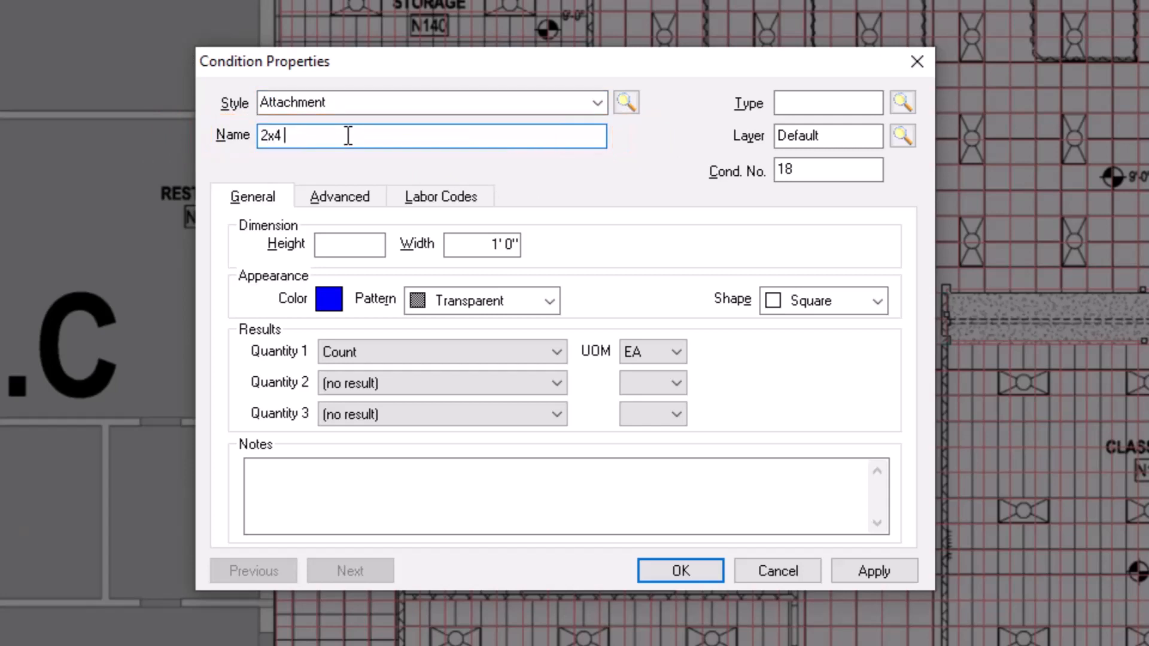
type("Light Fixture")
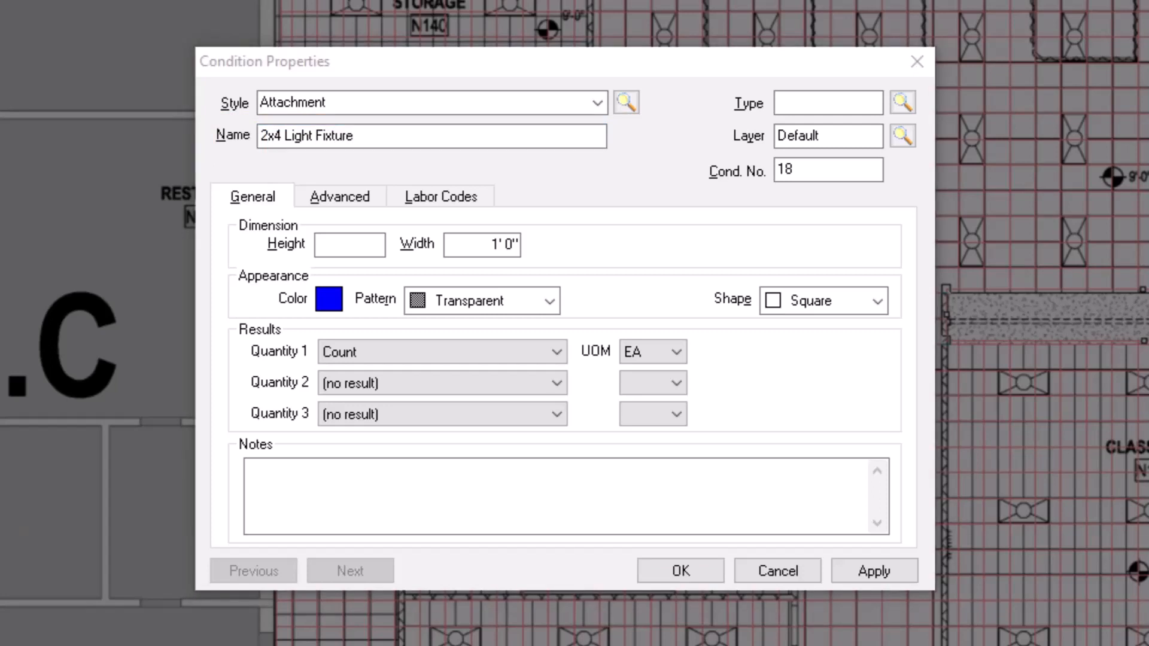
- Enter 'Fixture' as the condition's Type
left_click(827, 103)
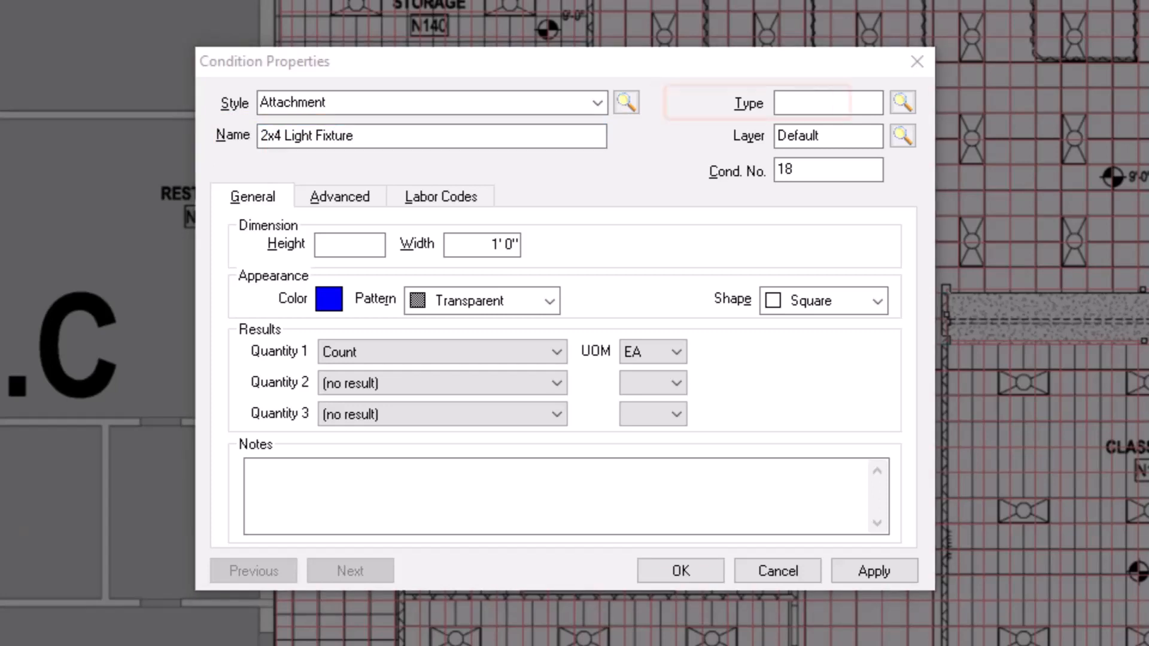
left_click(826, 103)
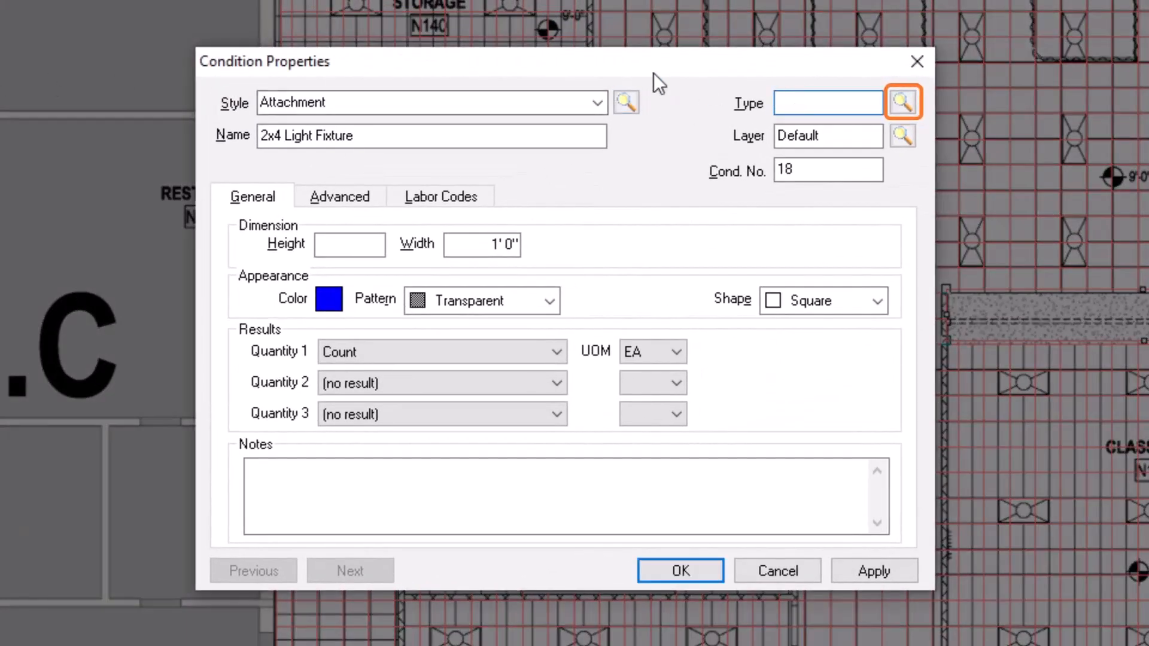
type("Fixture")
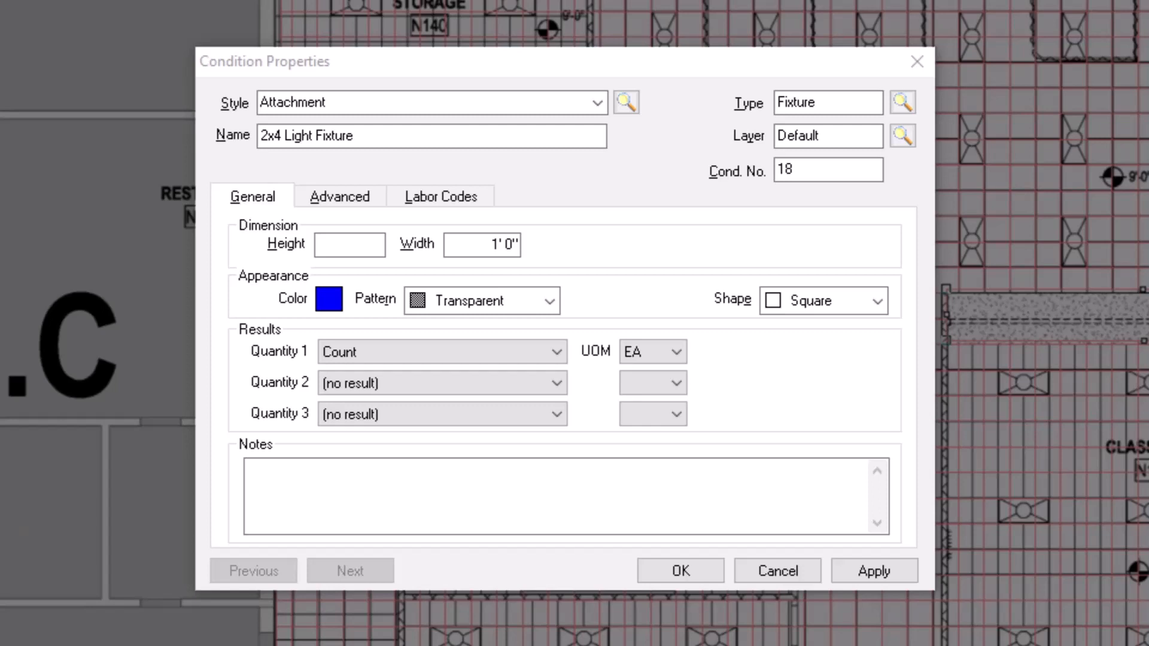
left_click(827, 170)
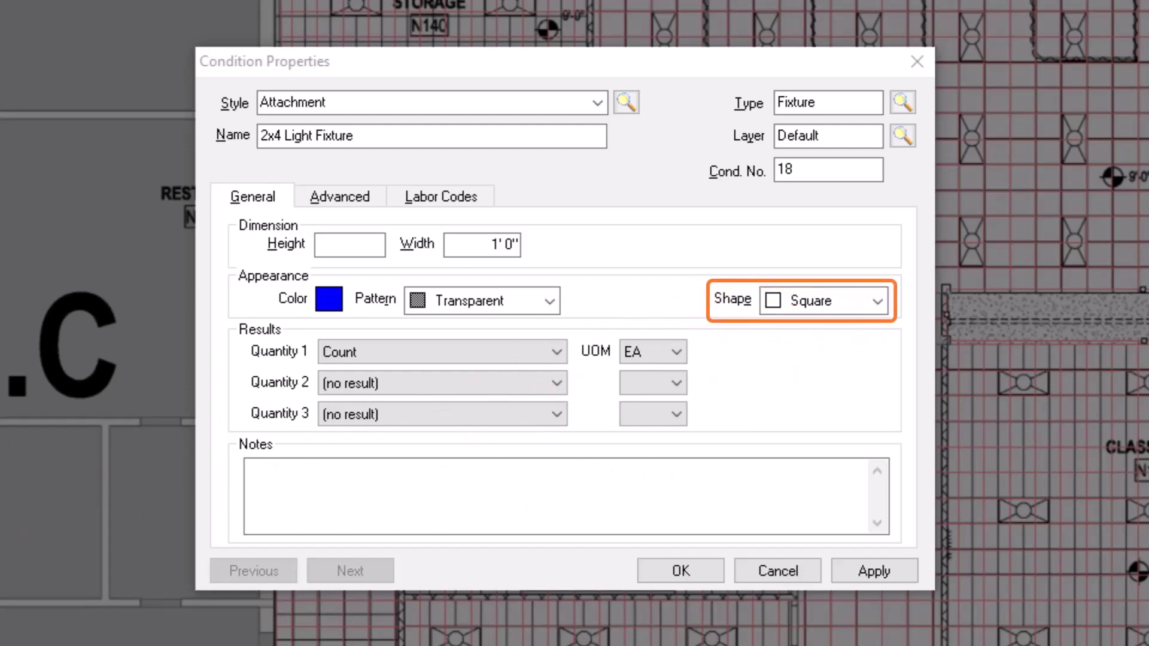
- Set the attachment shape to Rectangle, 2'0" wide by 4'0" deep
left_click(876, 300)
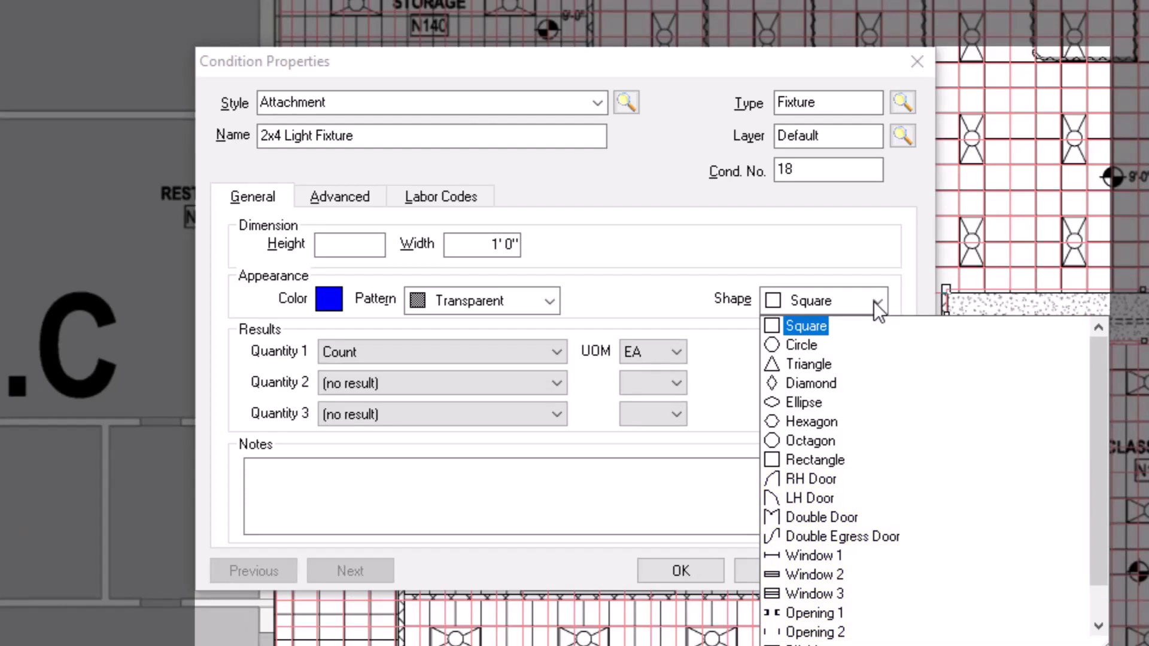
mouse_move(815, 460)
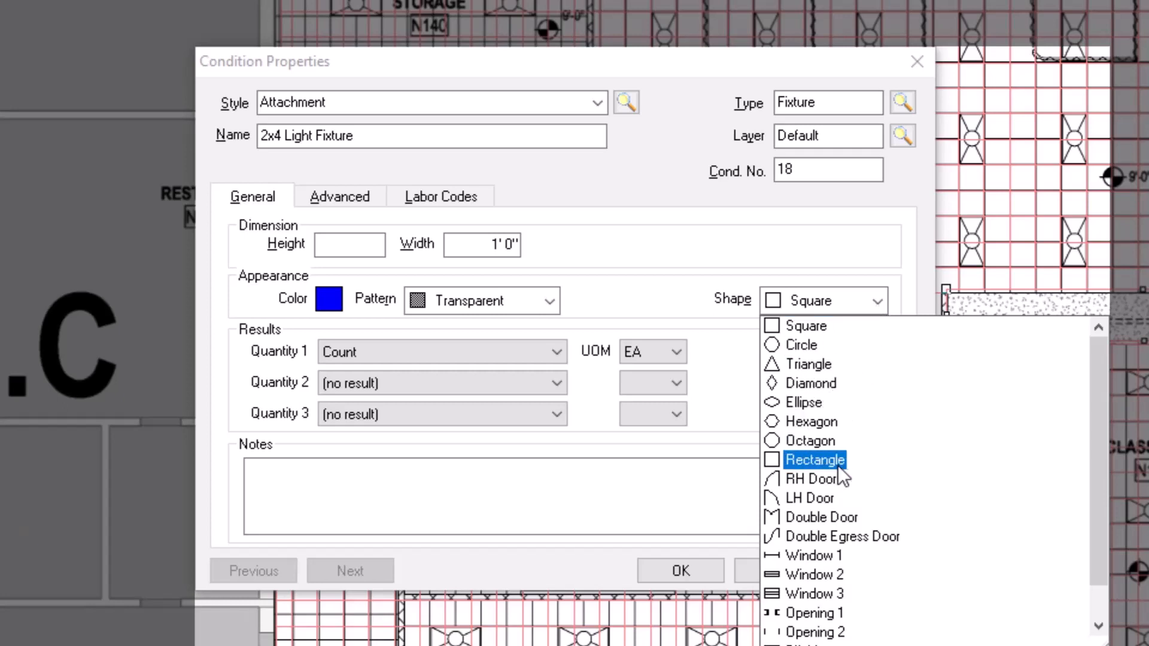
left_click(815, 459)
type("106")
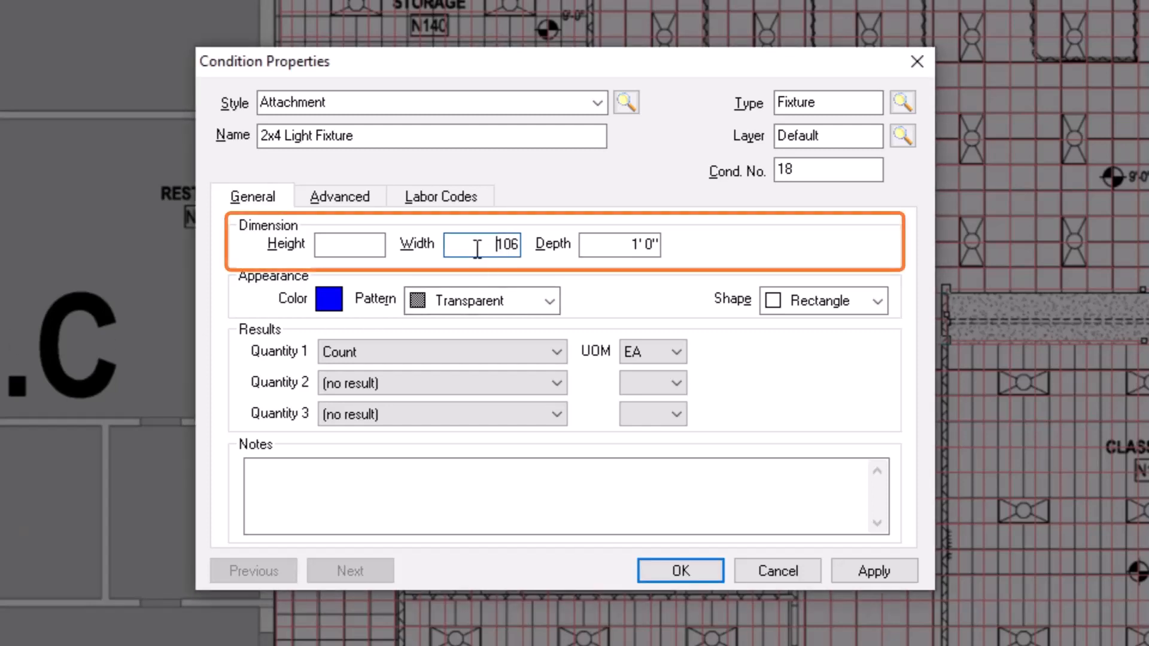
type("20")
left_click(620, 245)
type("4")
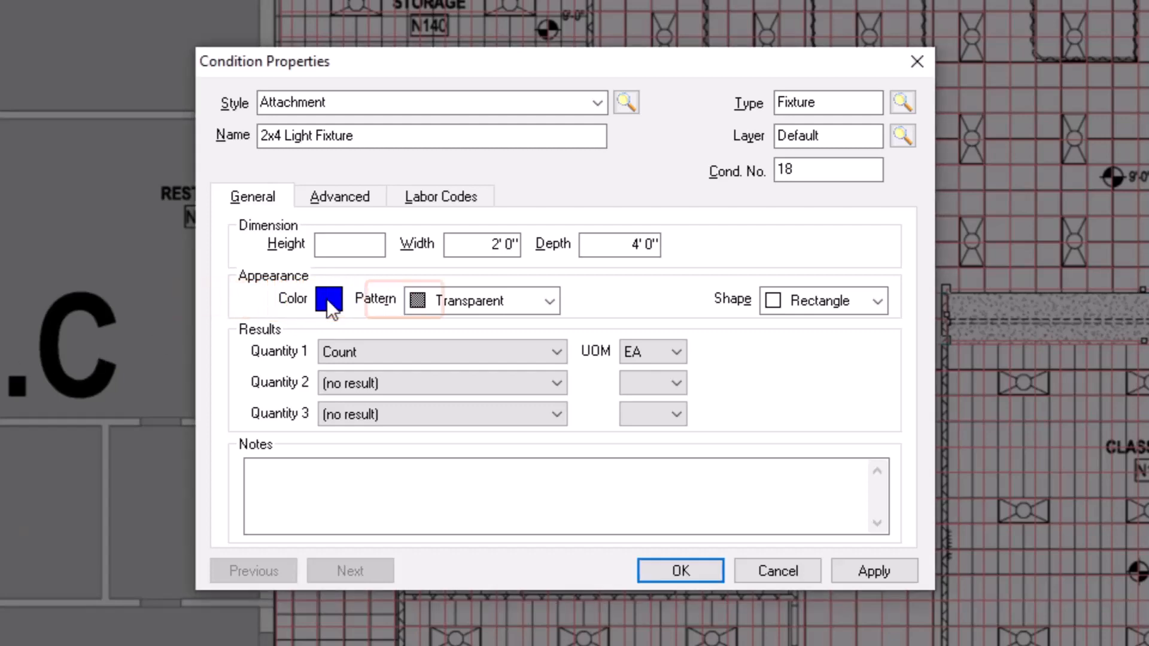
- Change the fixture colour to teal and keep the Transparent fill pattern
left_click(328, 299)
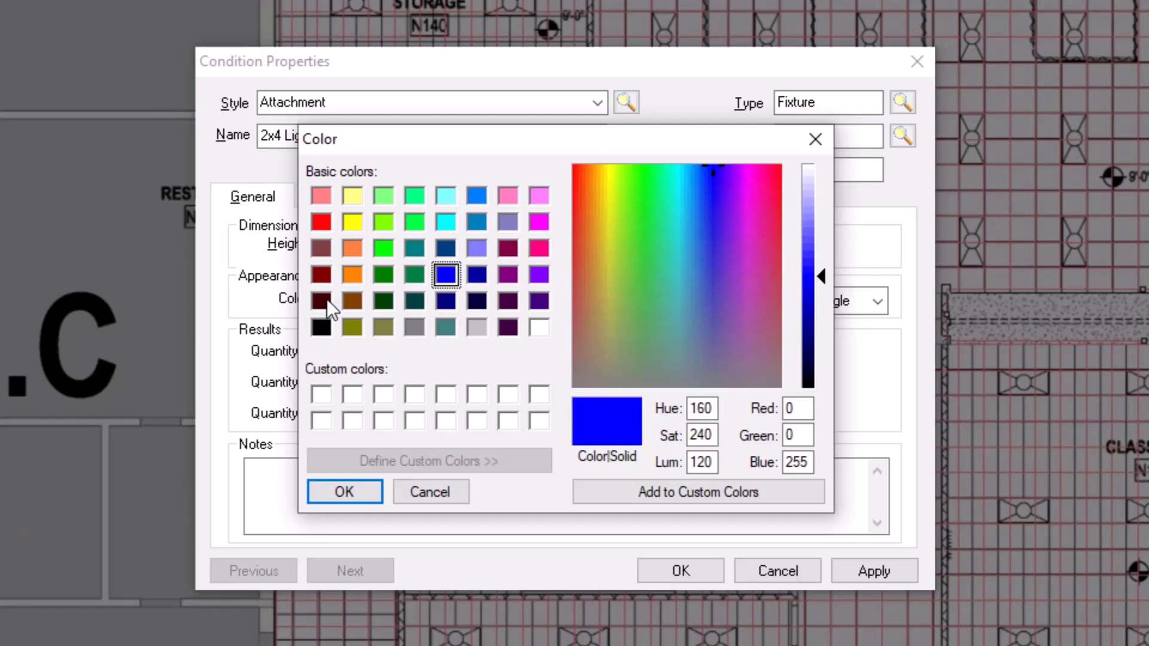
mouse_move(410, 272)
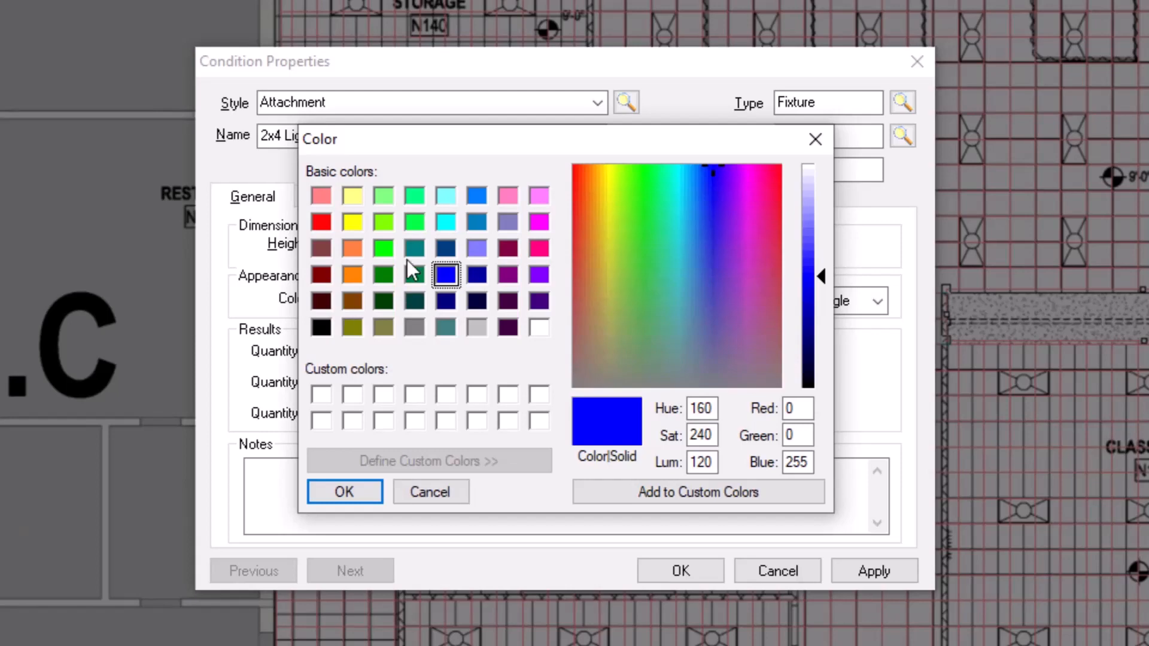
left_click(343, 491)
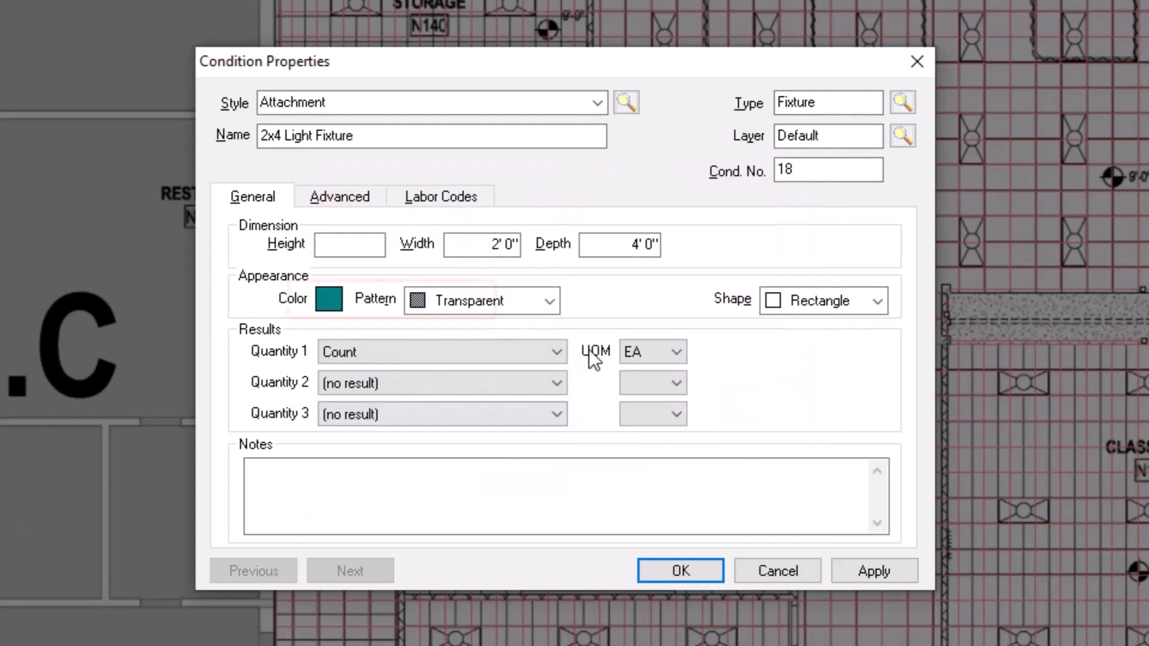
left_click(548, 300)
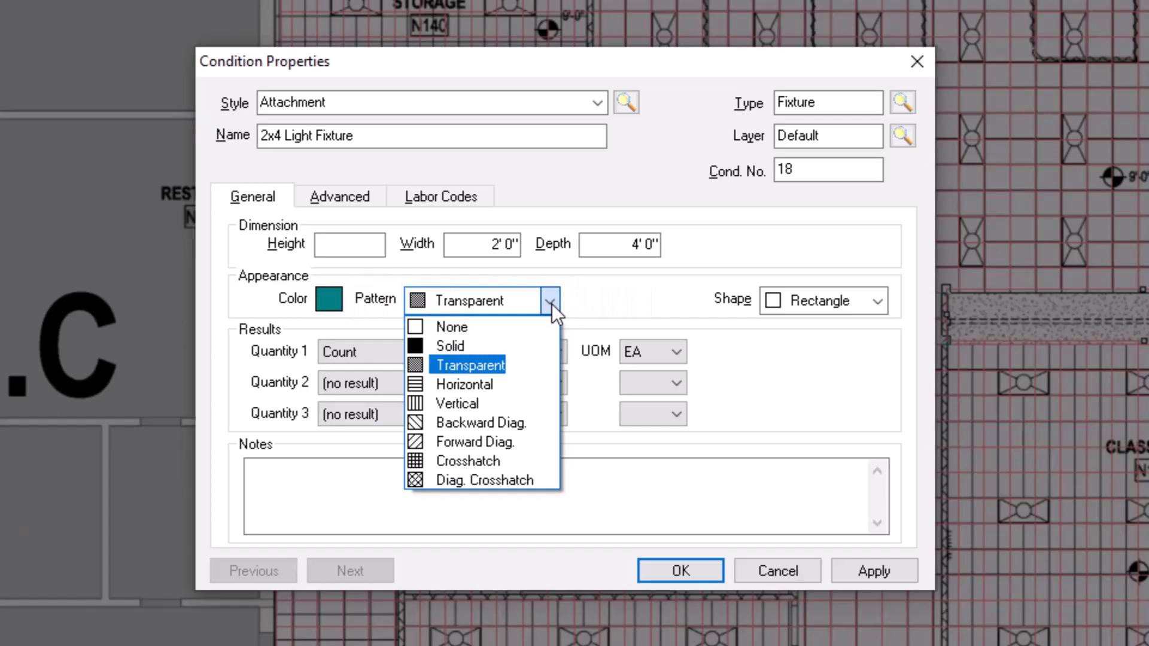
mouse_move(514, 370)
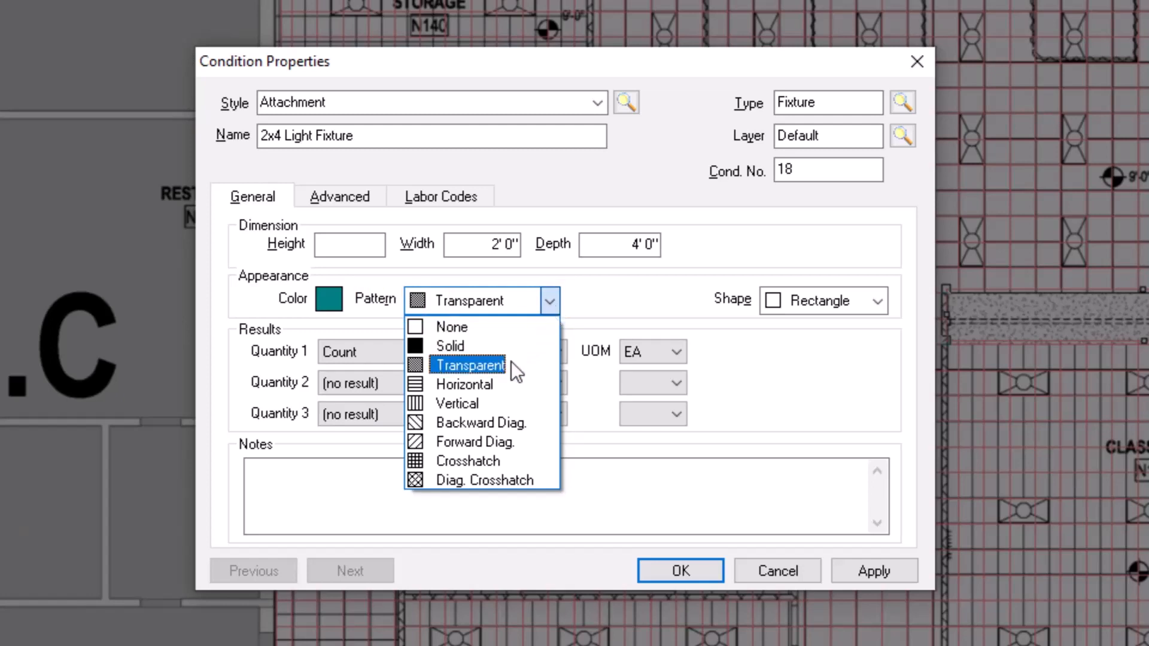
left_click(468, 365)
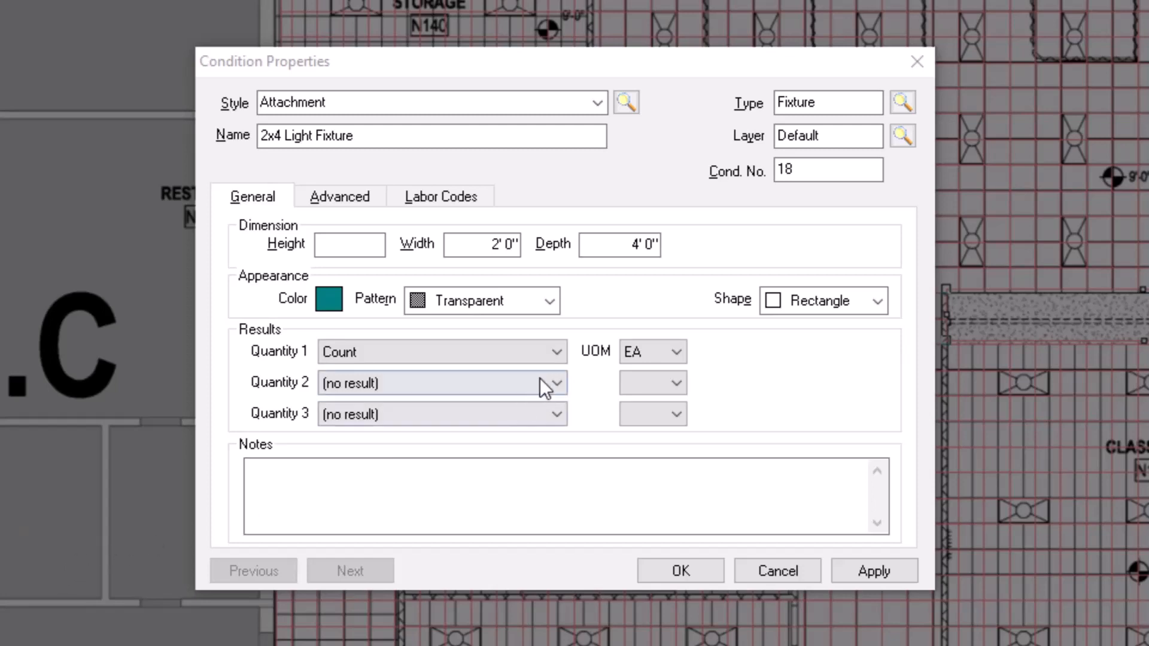
- Keep Quantity 1 as Count, set Quantity 2 to Surface area (top or bottom), note 'Troffer mount LED fixture'
left_click(555, 350)
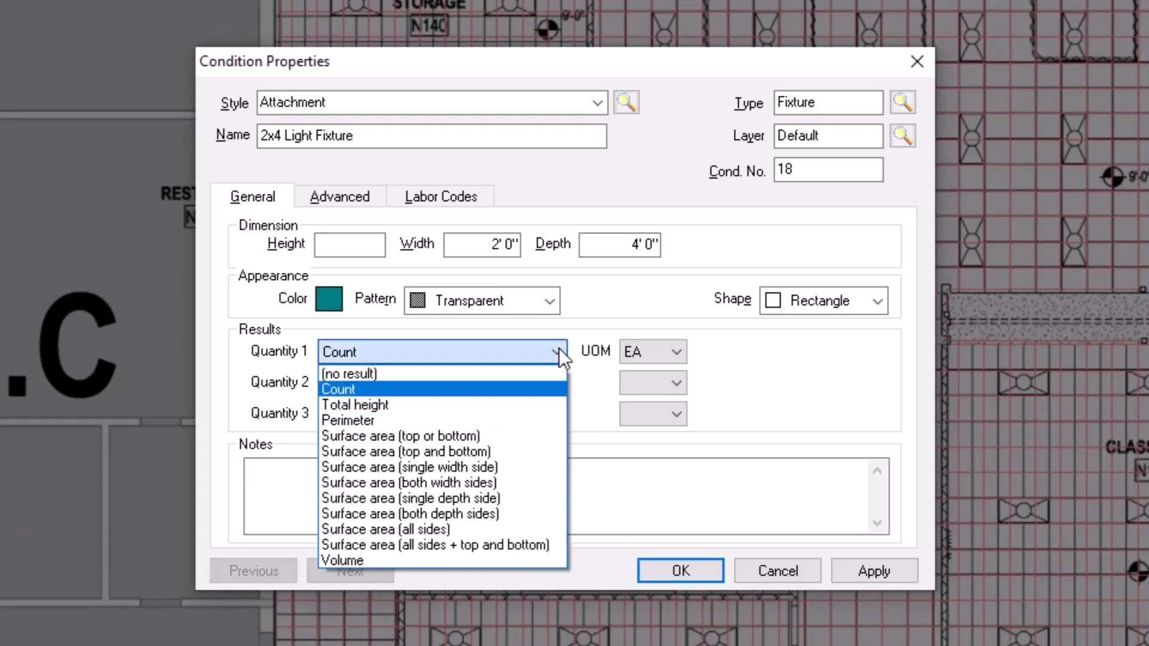
mouse_move(354, 404)
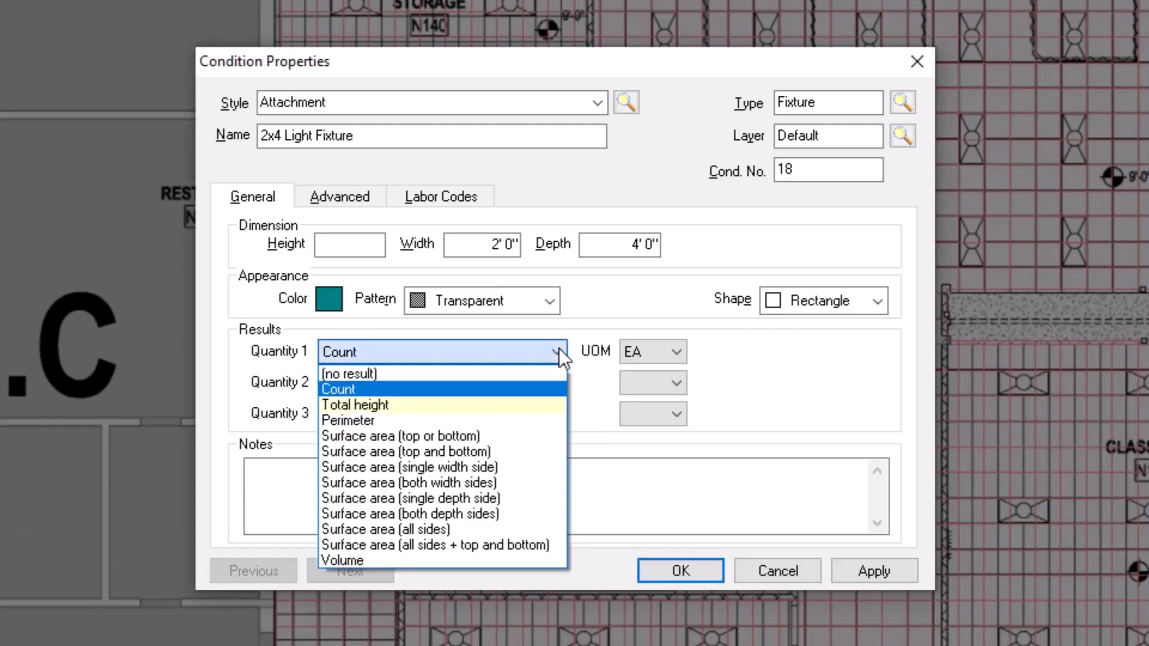
mouse_move(348, 420)
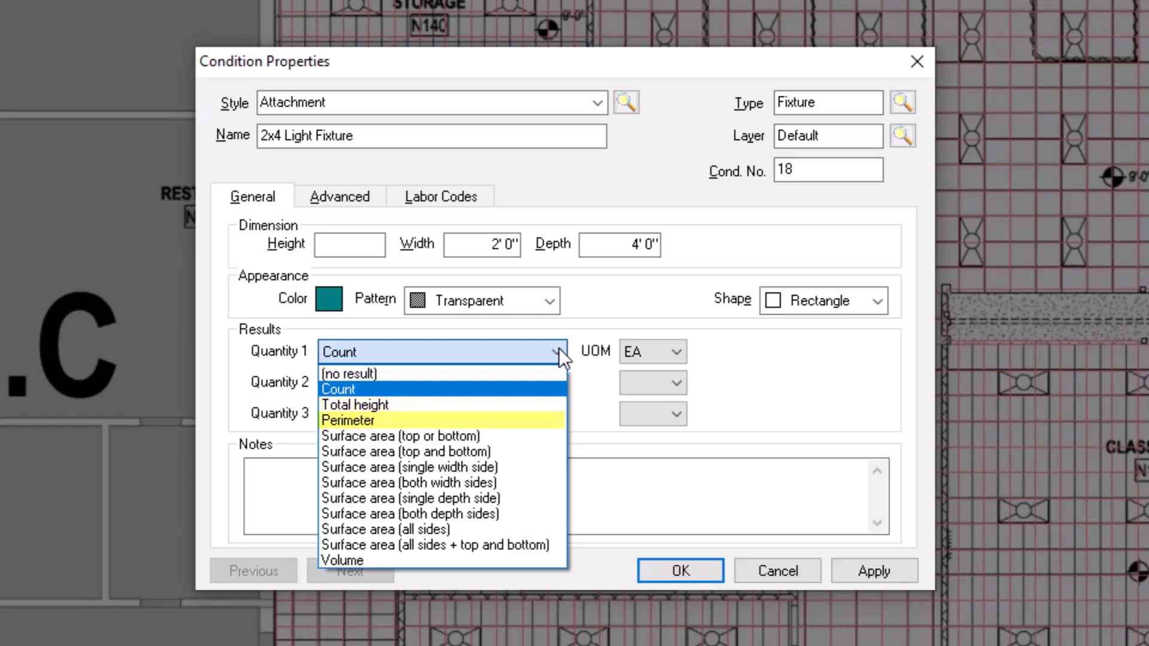
mouse_move(341, 560)
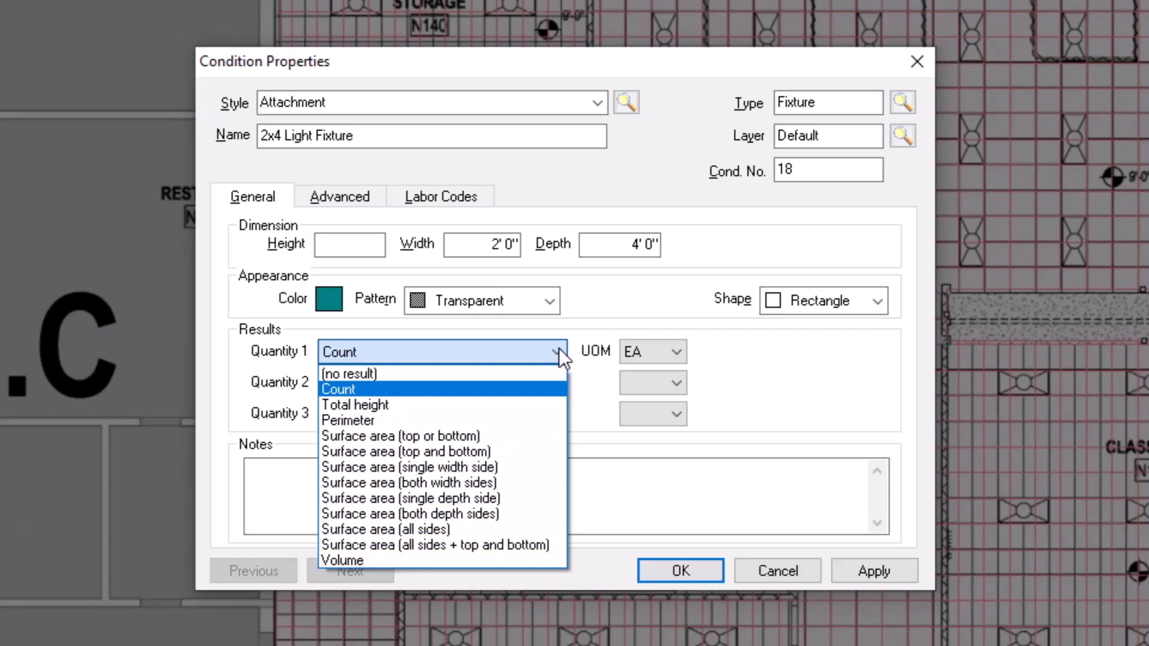
left_click(337, 389)
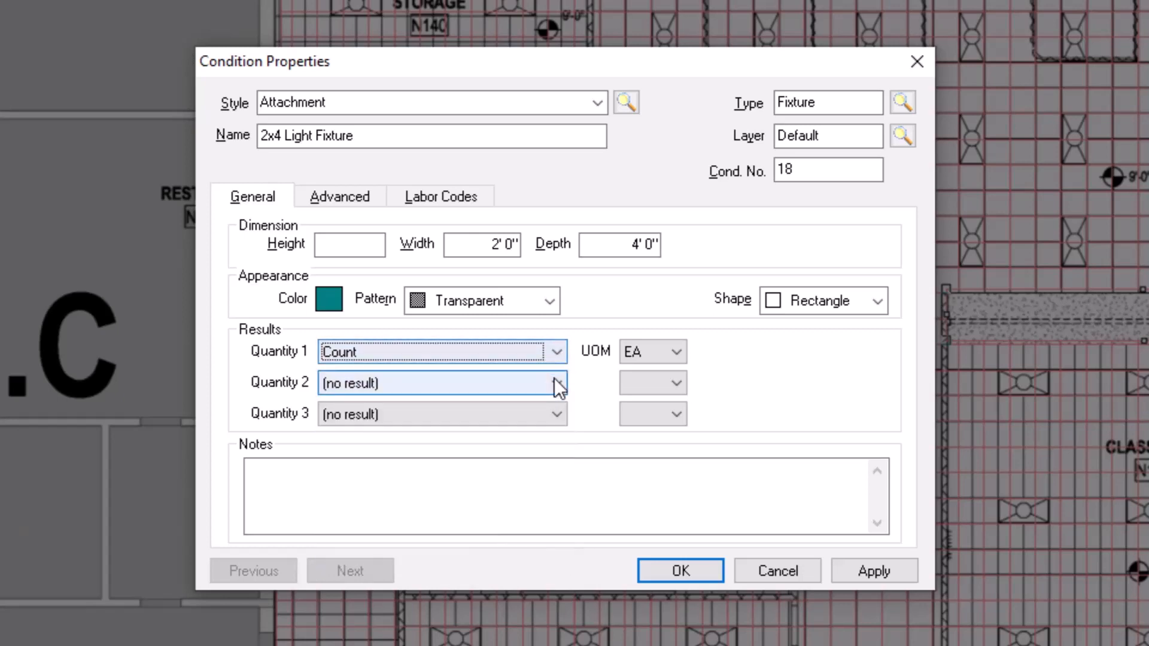
left_click(556, 383)
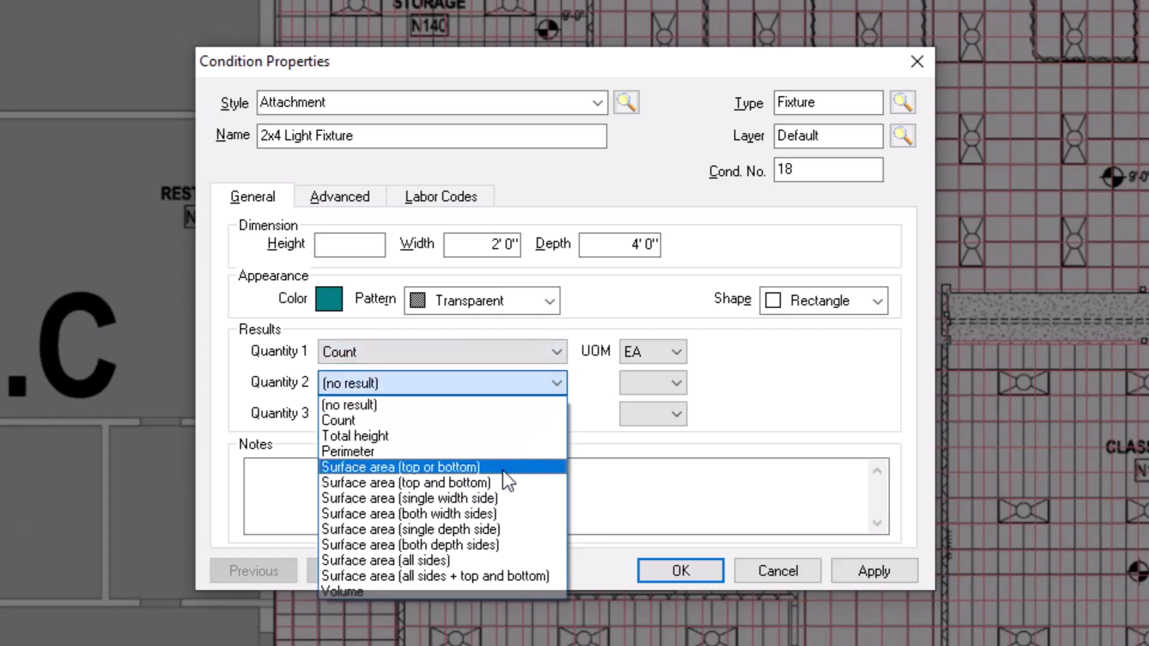
left_click(401, 467)
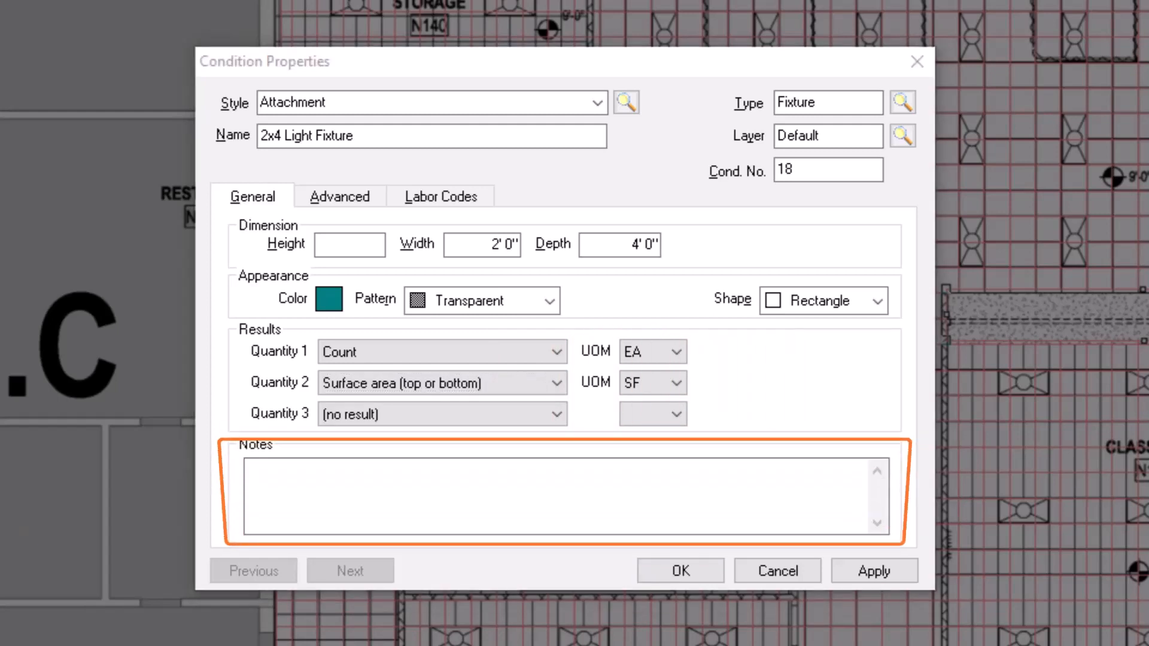
type("Troffer mount LED fixture")
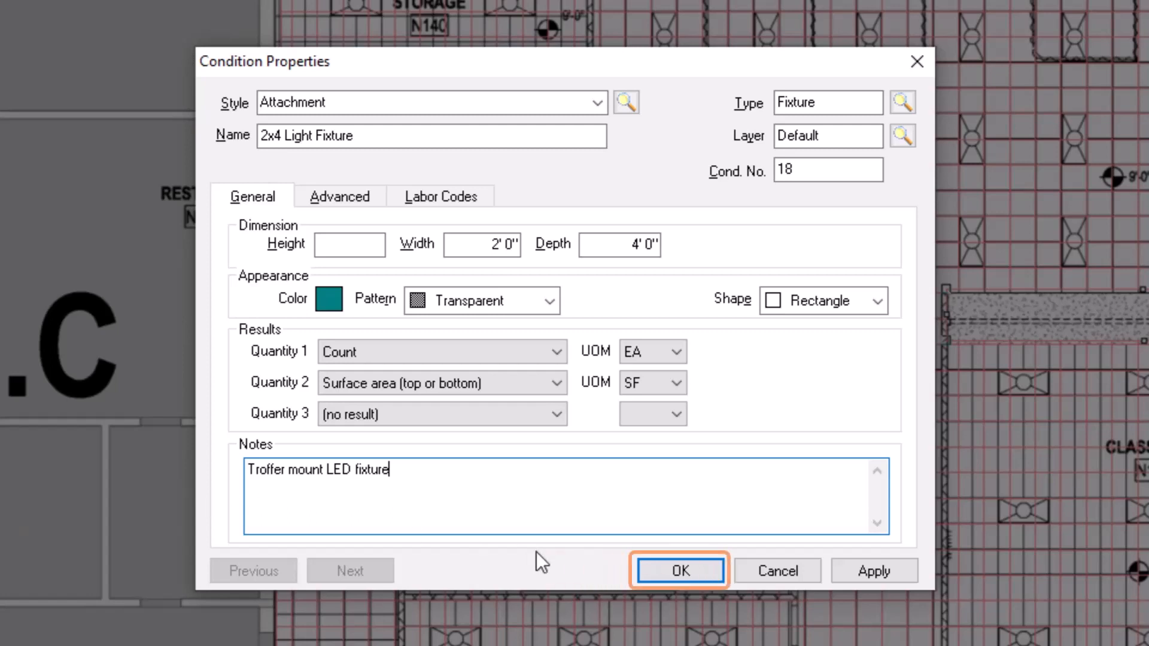
- Confirm Condition Properties so 2x4 Light Fixture appears under Fixture with 0 EA and 0 SF
left_click(679, 570)
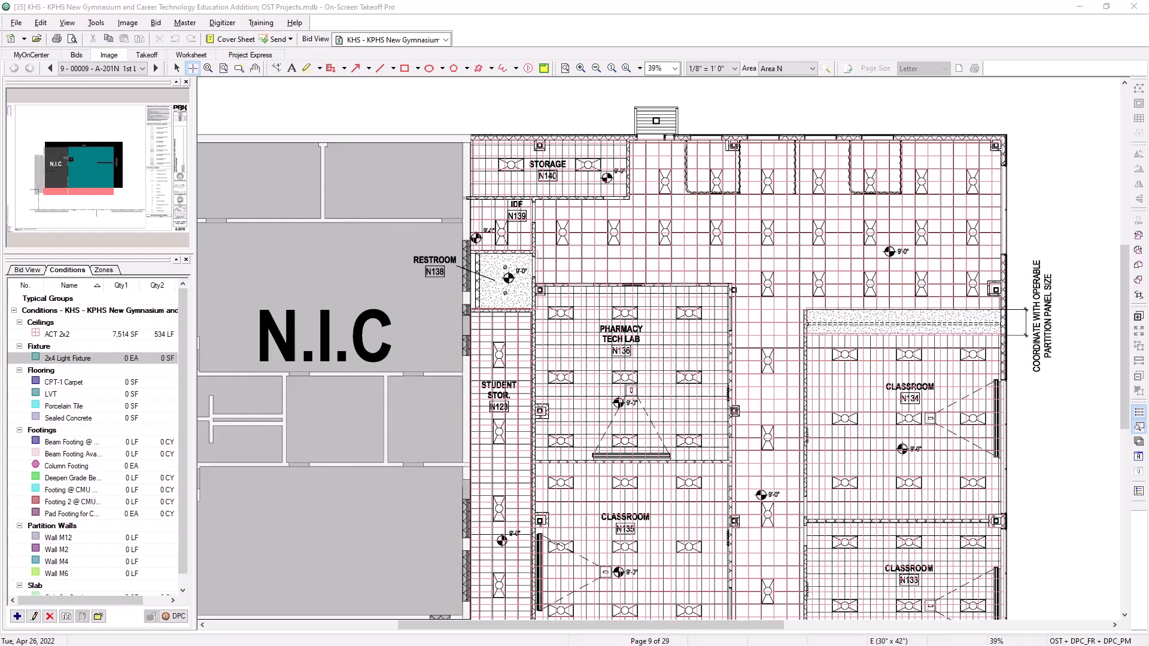
mouse_move(339, 128)
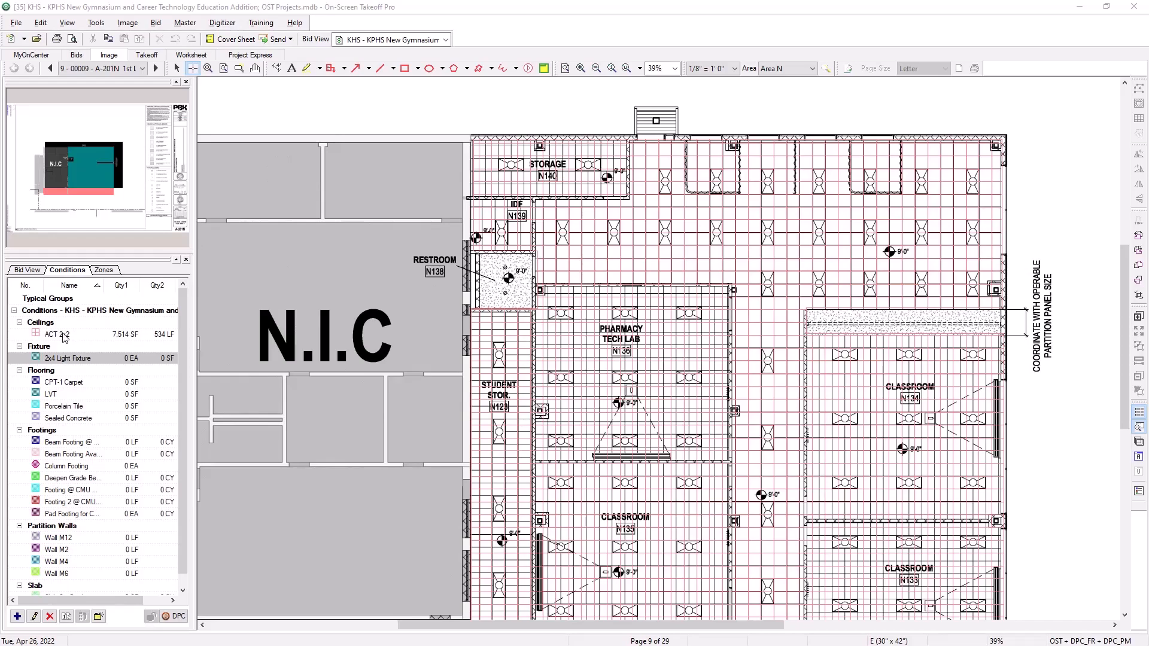
- Set ACT 2x2 quantities to Area (minus Attachments) and Perimeter (plus Attachments Perimeter)
double_click(46, 334)
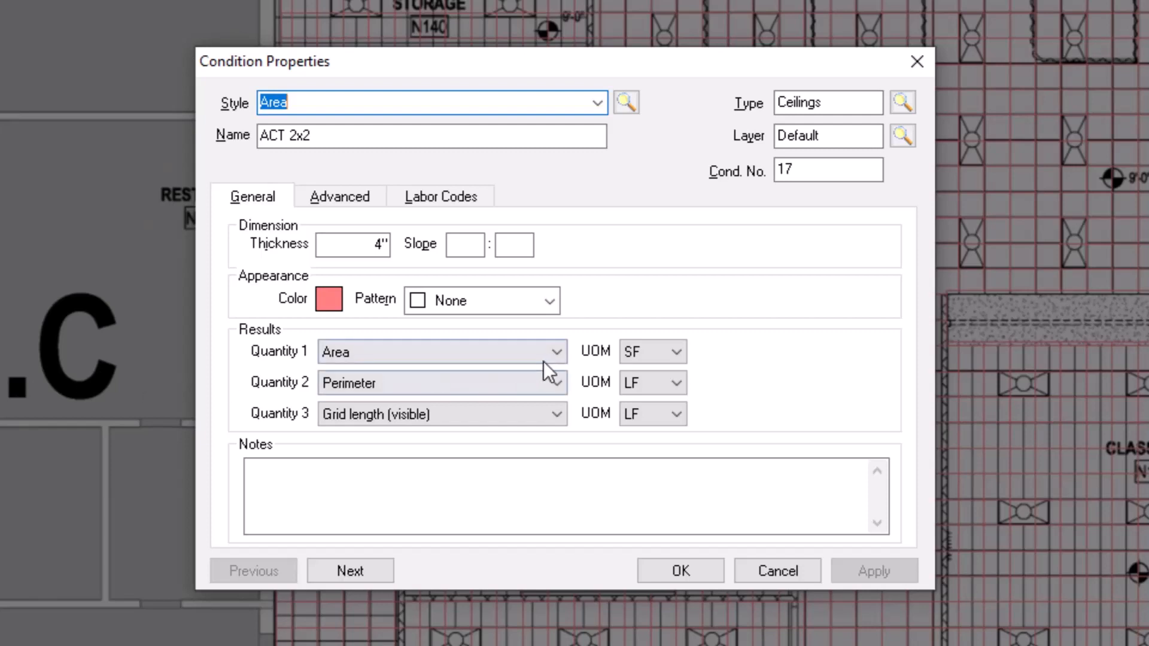
left_click(555, 351)
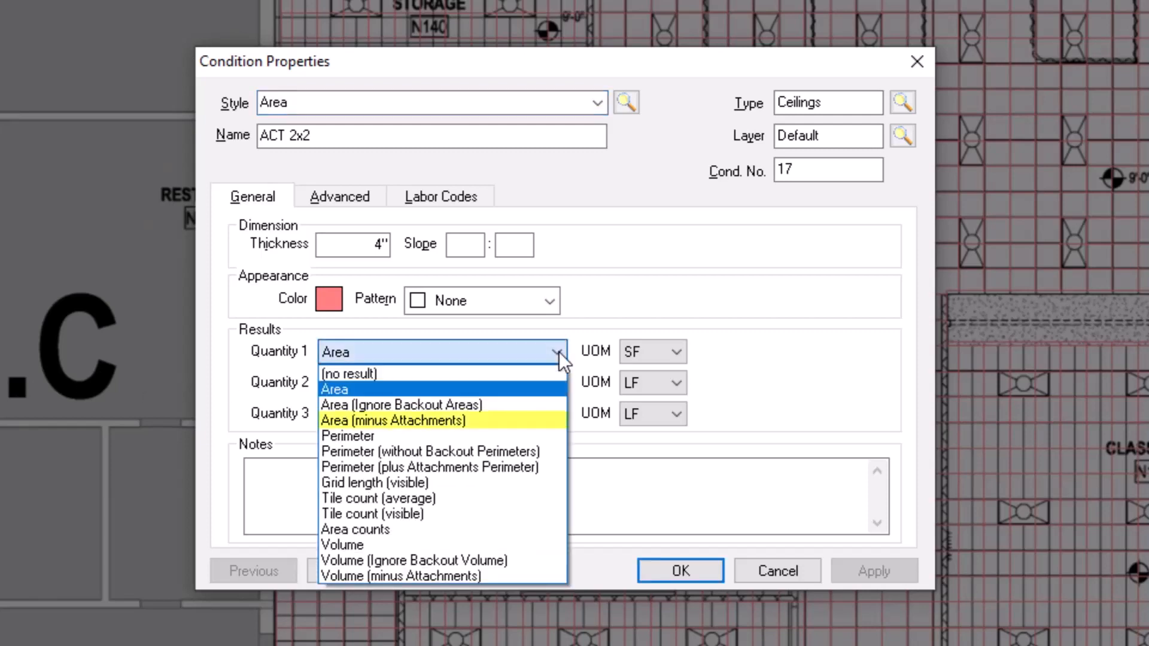
mouse_move(498, 420)
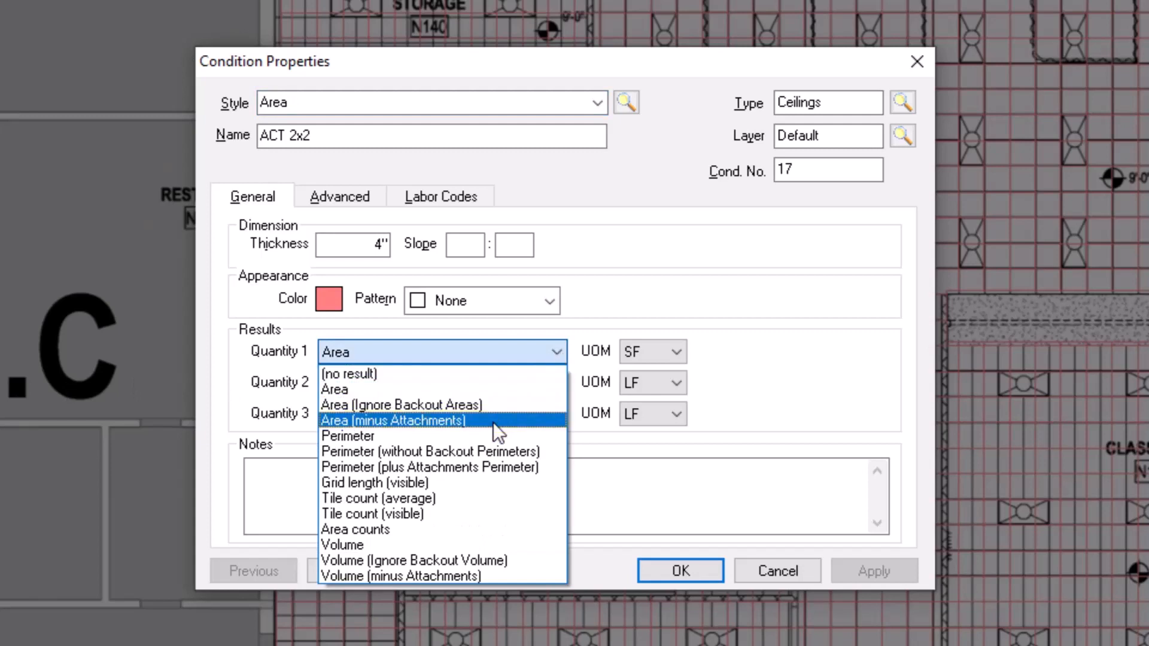
left_click(393, 420)
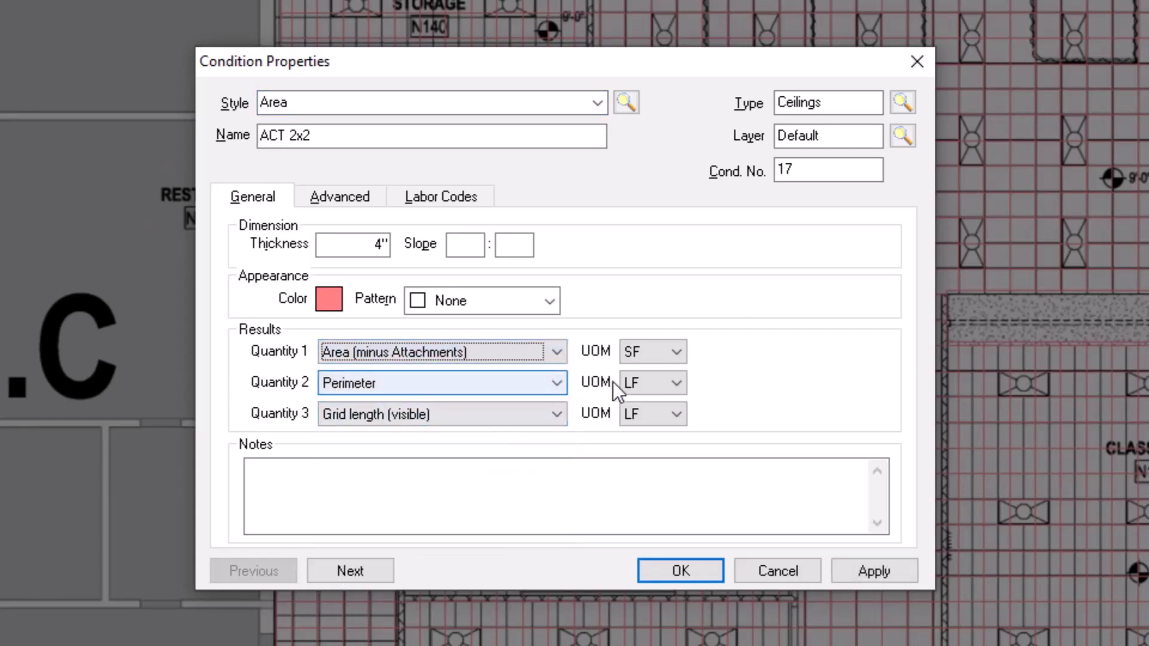
left_click(556, 383)
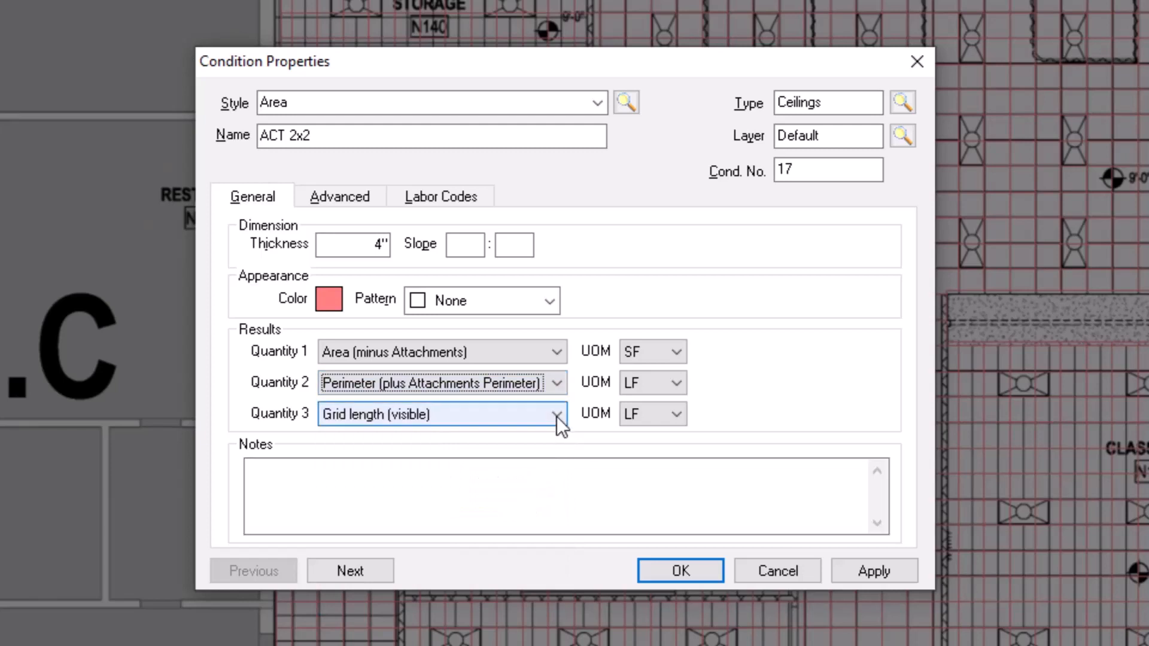
left_click(557, 414)
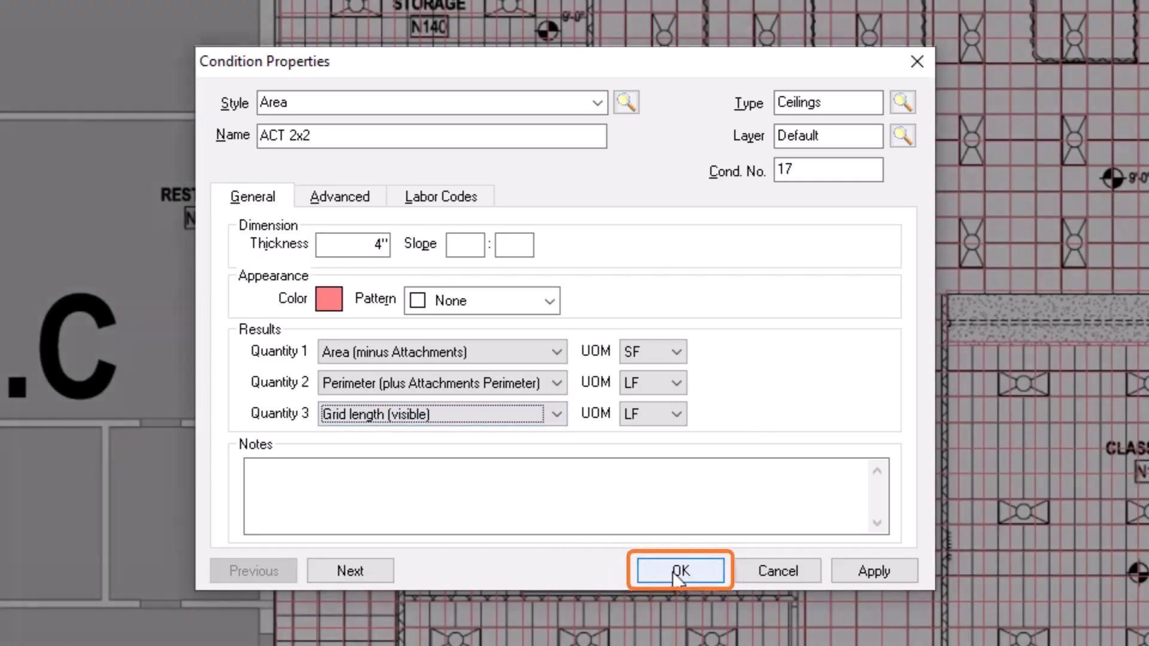
- Save the ceiling changes and place four 2x4 Light Fixtures in the grid below Storage
left_click(678, 569)
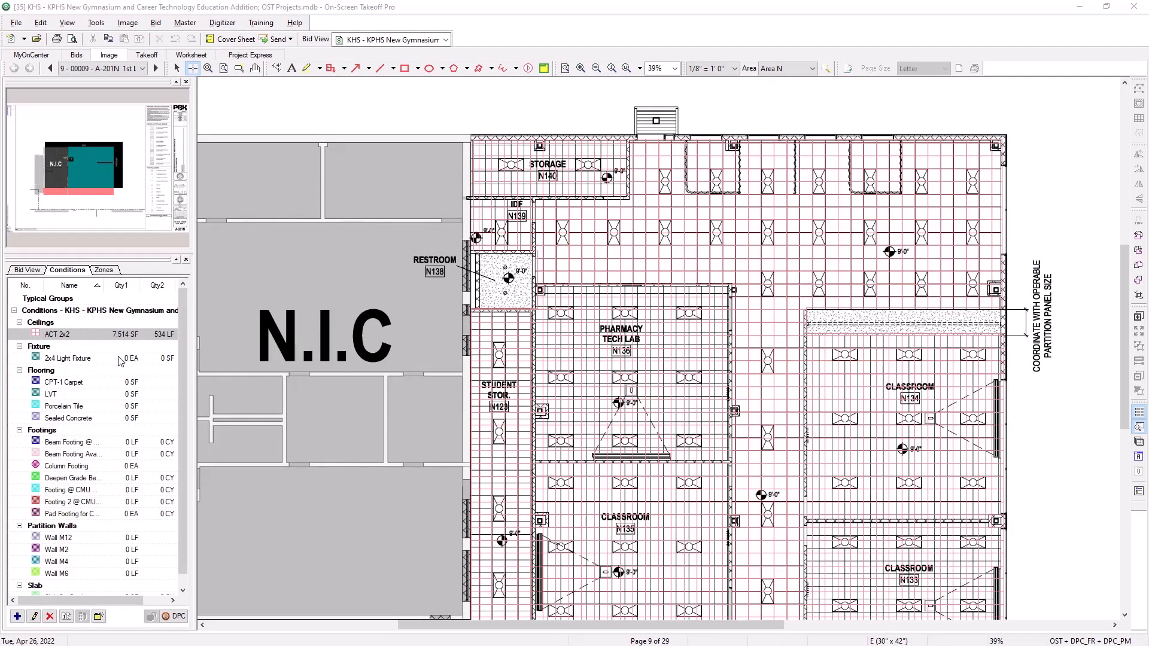
left_click(67, 358)
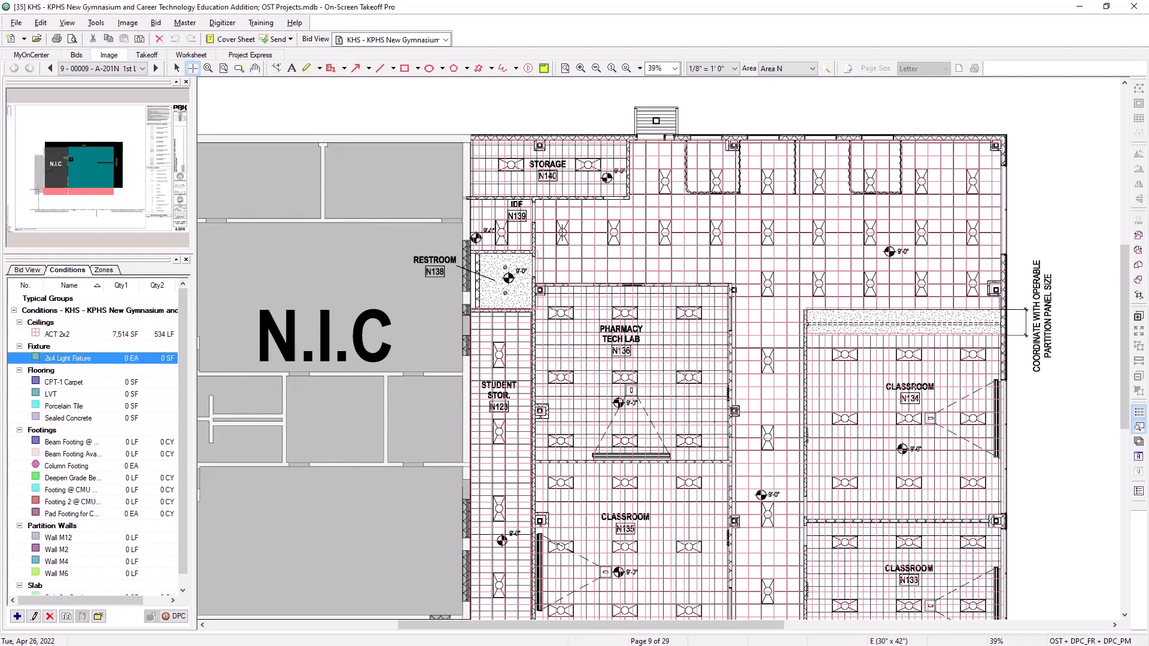
left_click(611, 234)
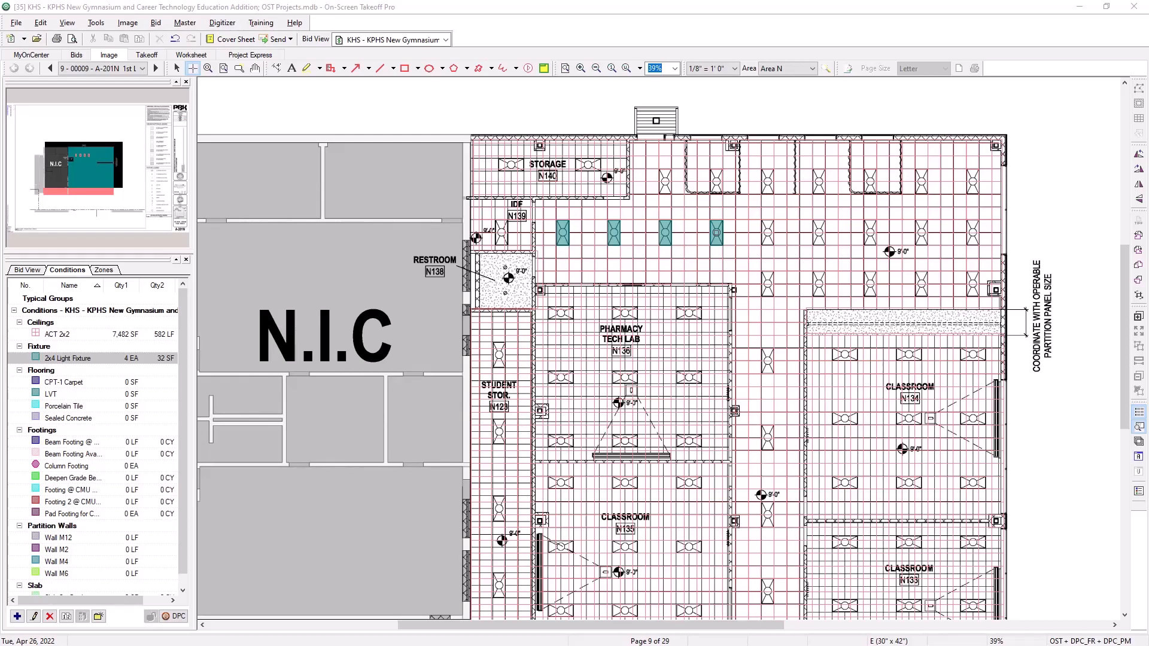
- Show the 2x4 Light Fixture's Advanced settings with Backout Quantities from Parent enabled
double_click(66, 357)
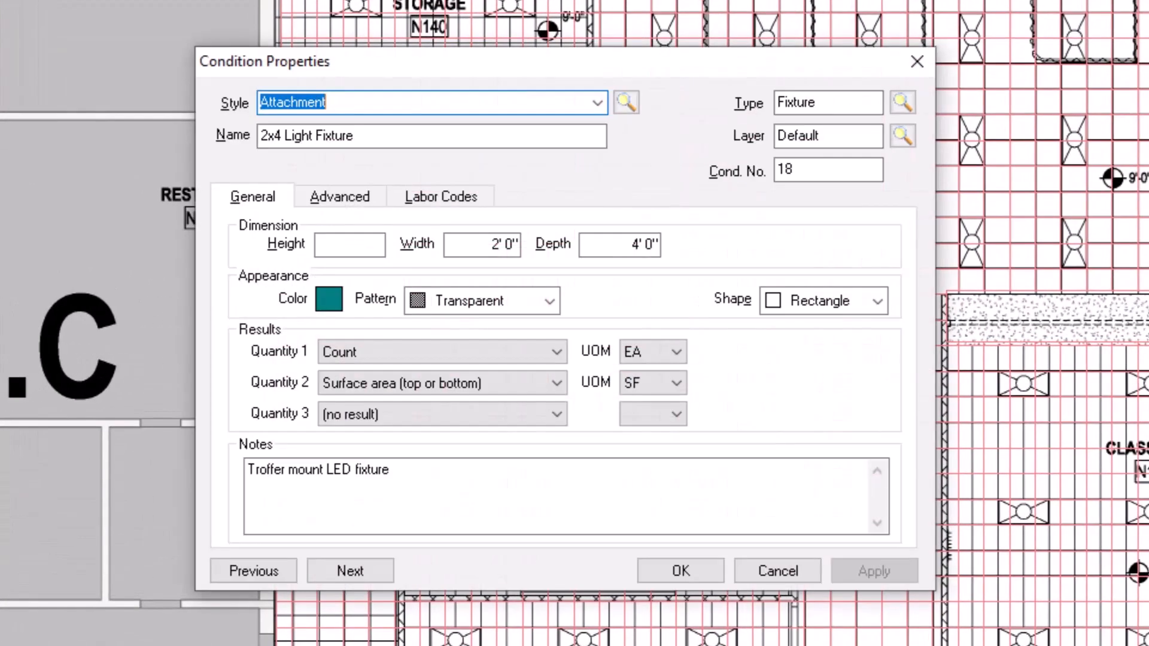
left_click(338, 195)
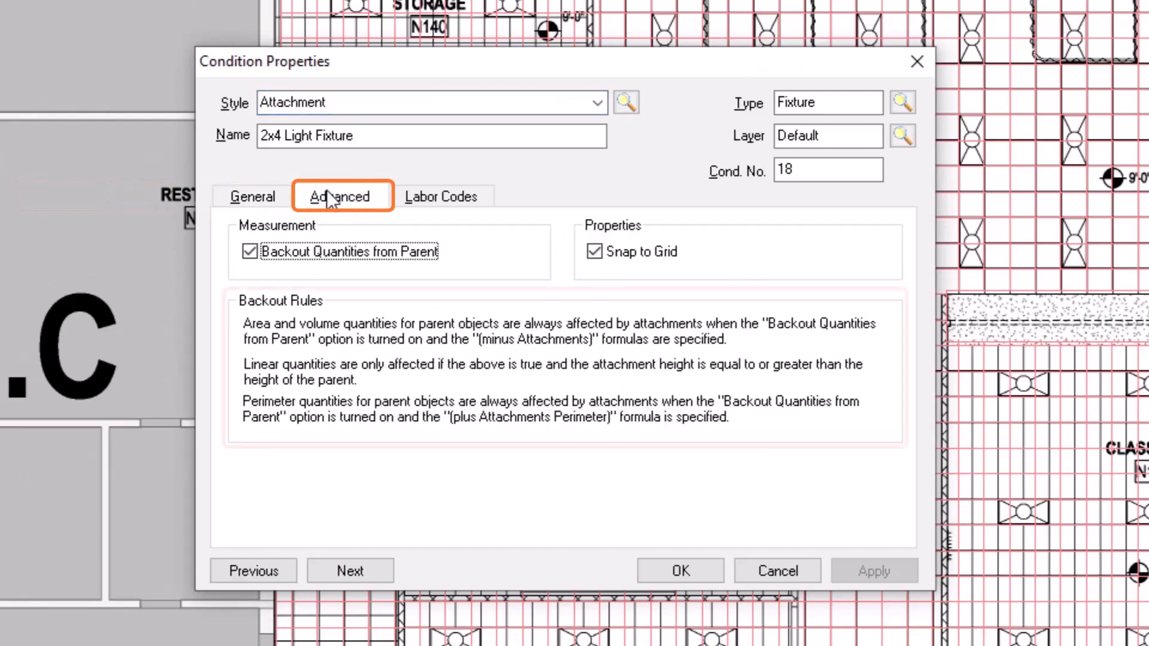